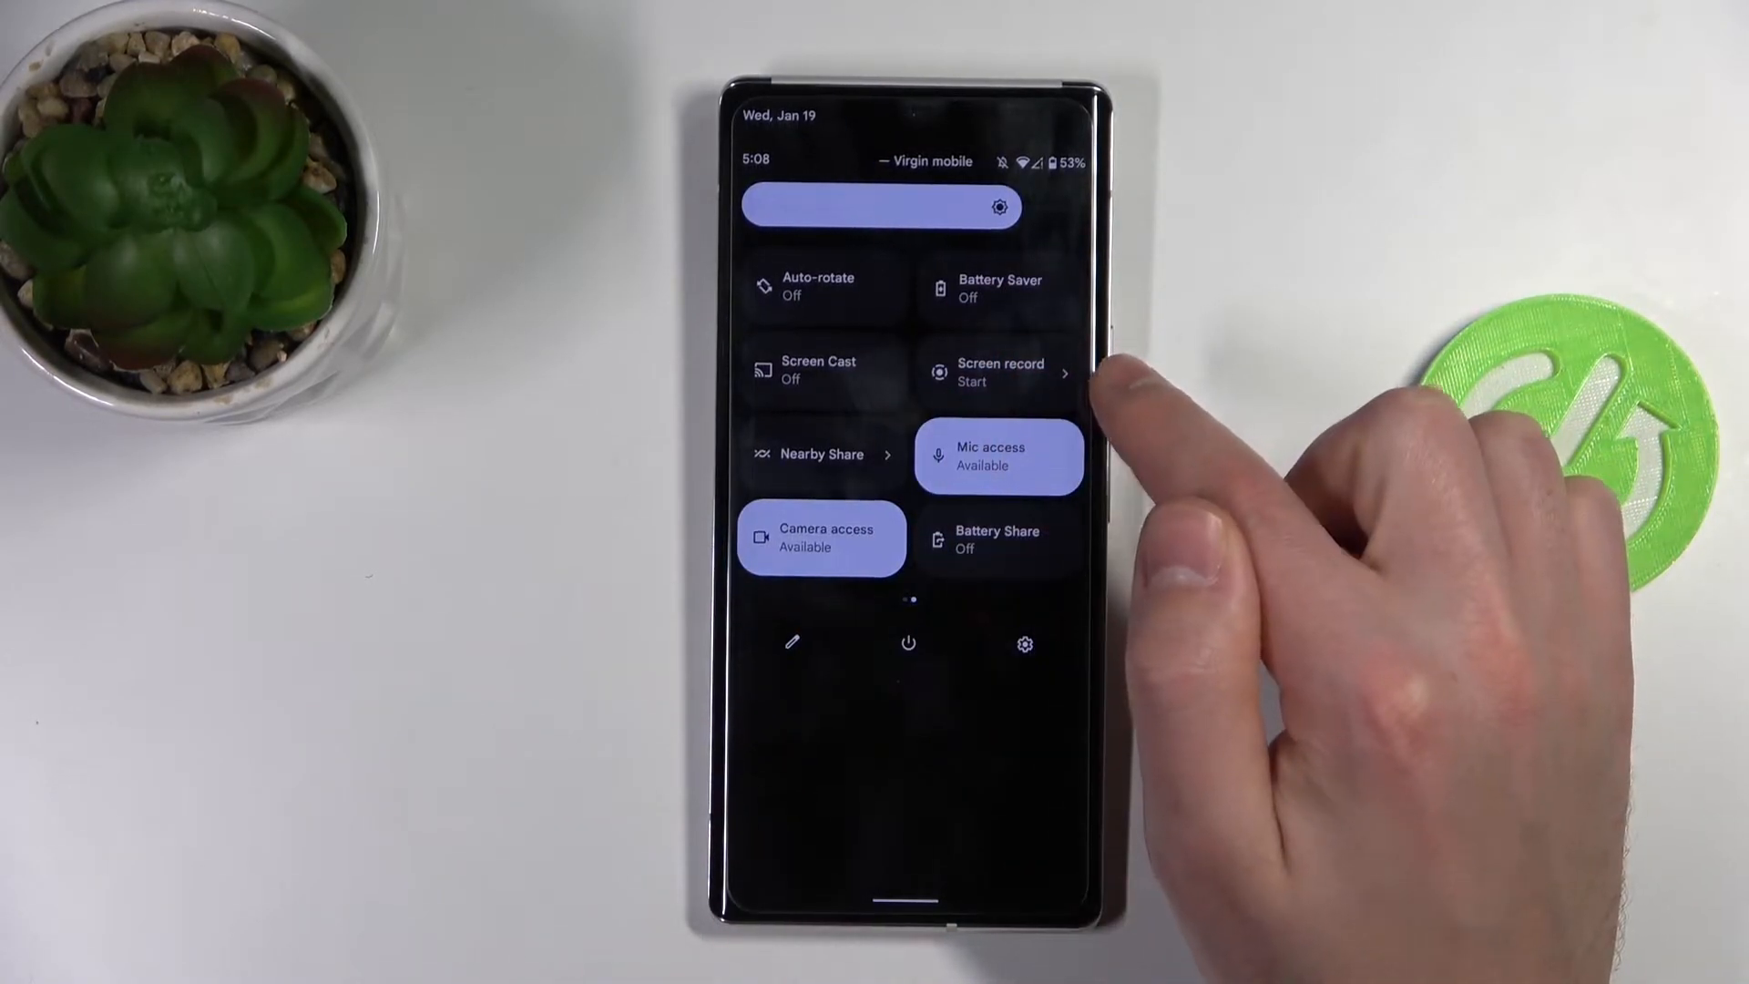
# Reach the second page of Quick Settings tiles where Screen record sits.
pyautogui.click(792, 643)
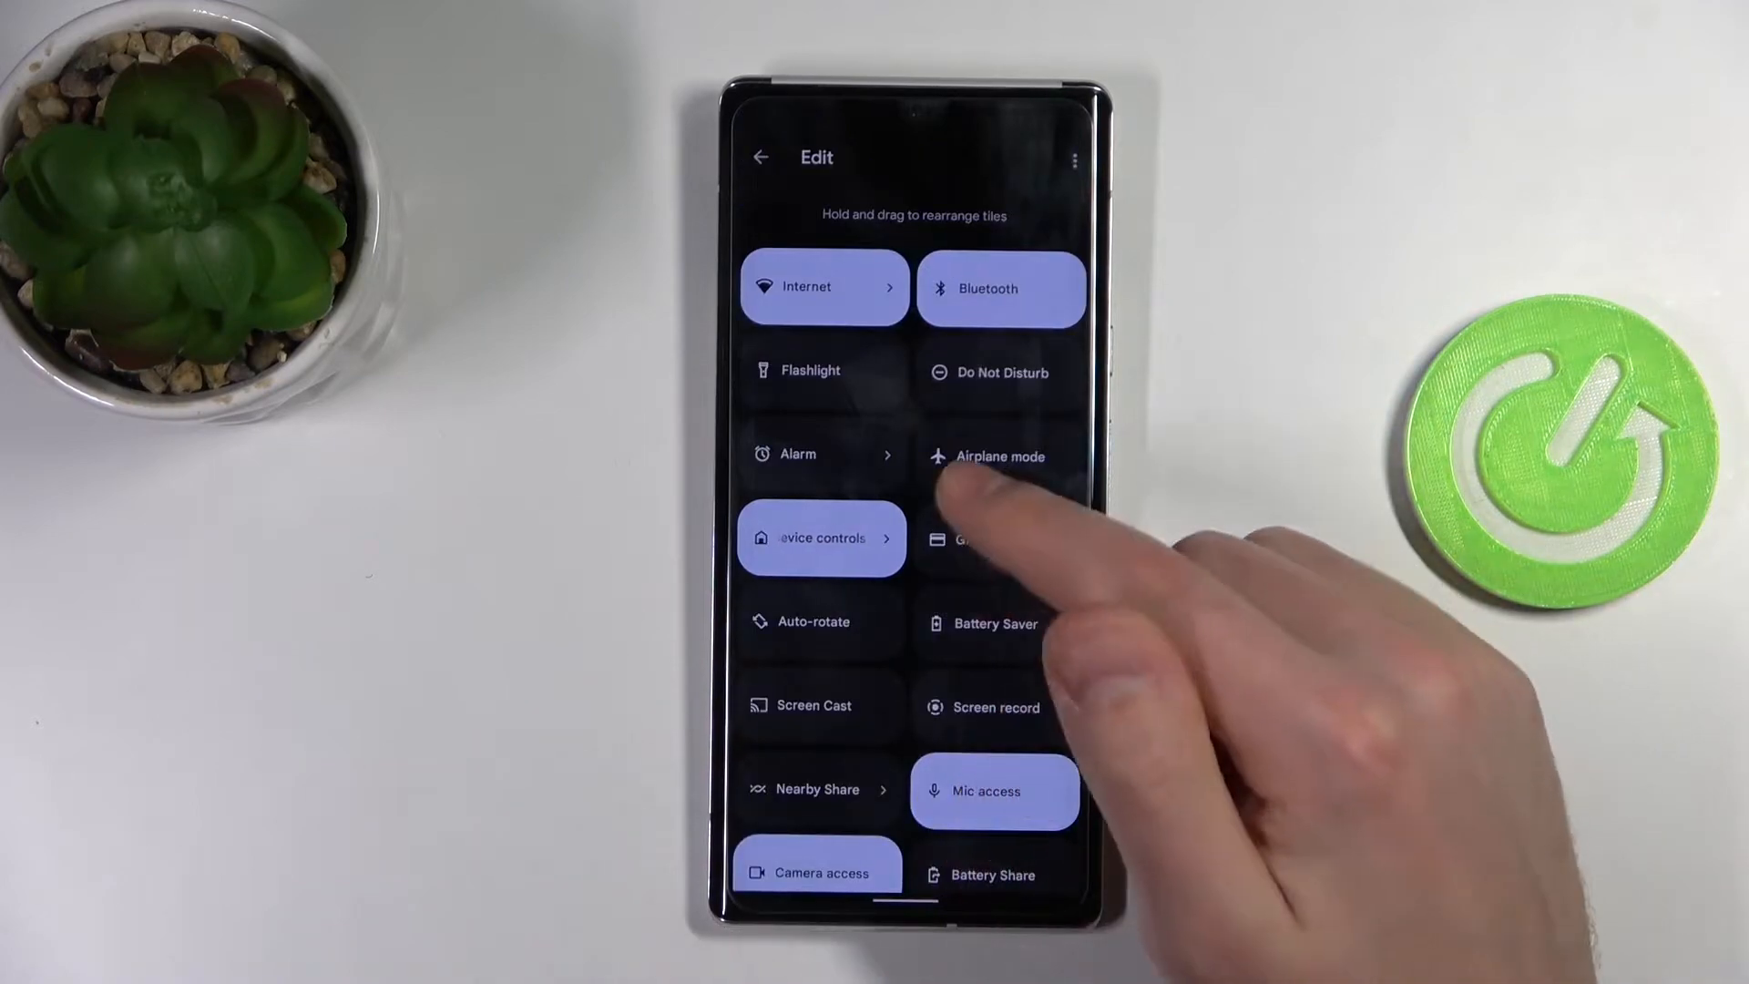
pyautogui.scroll(-3)
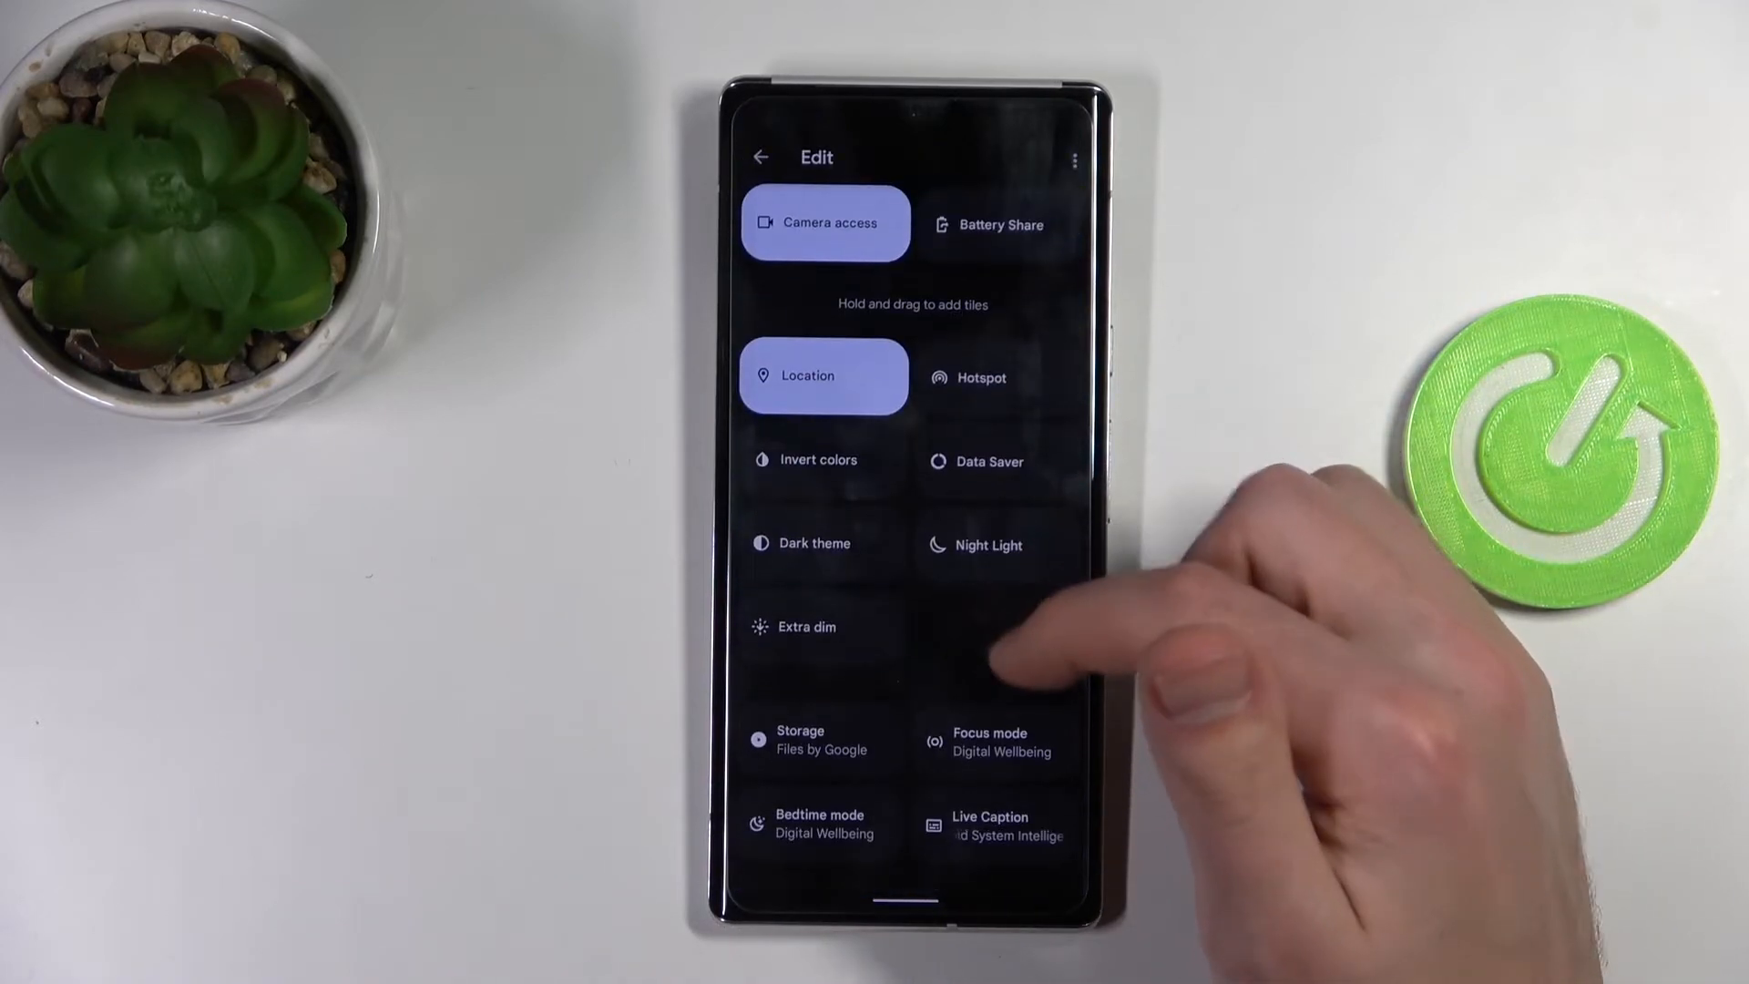
pyautogui.moveTo(1082, 636)
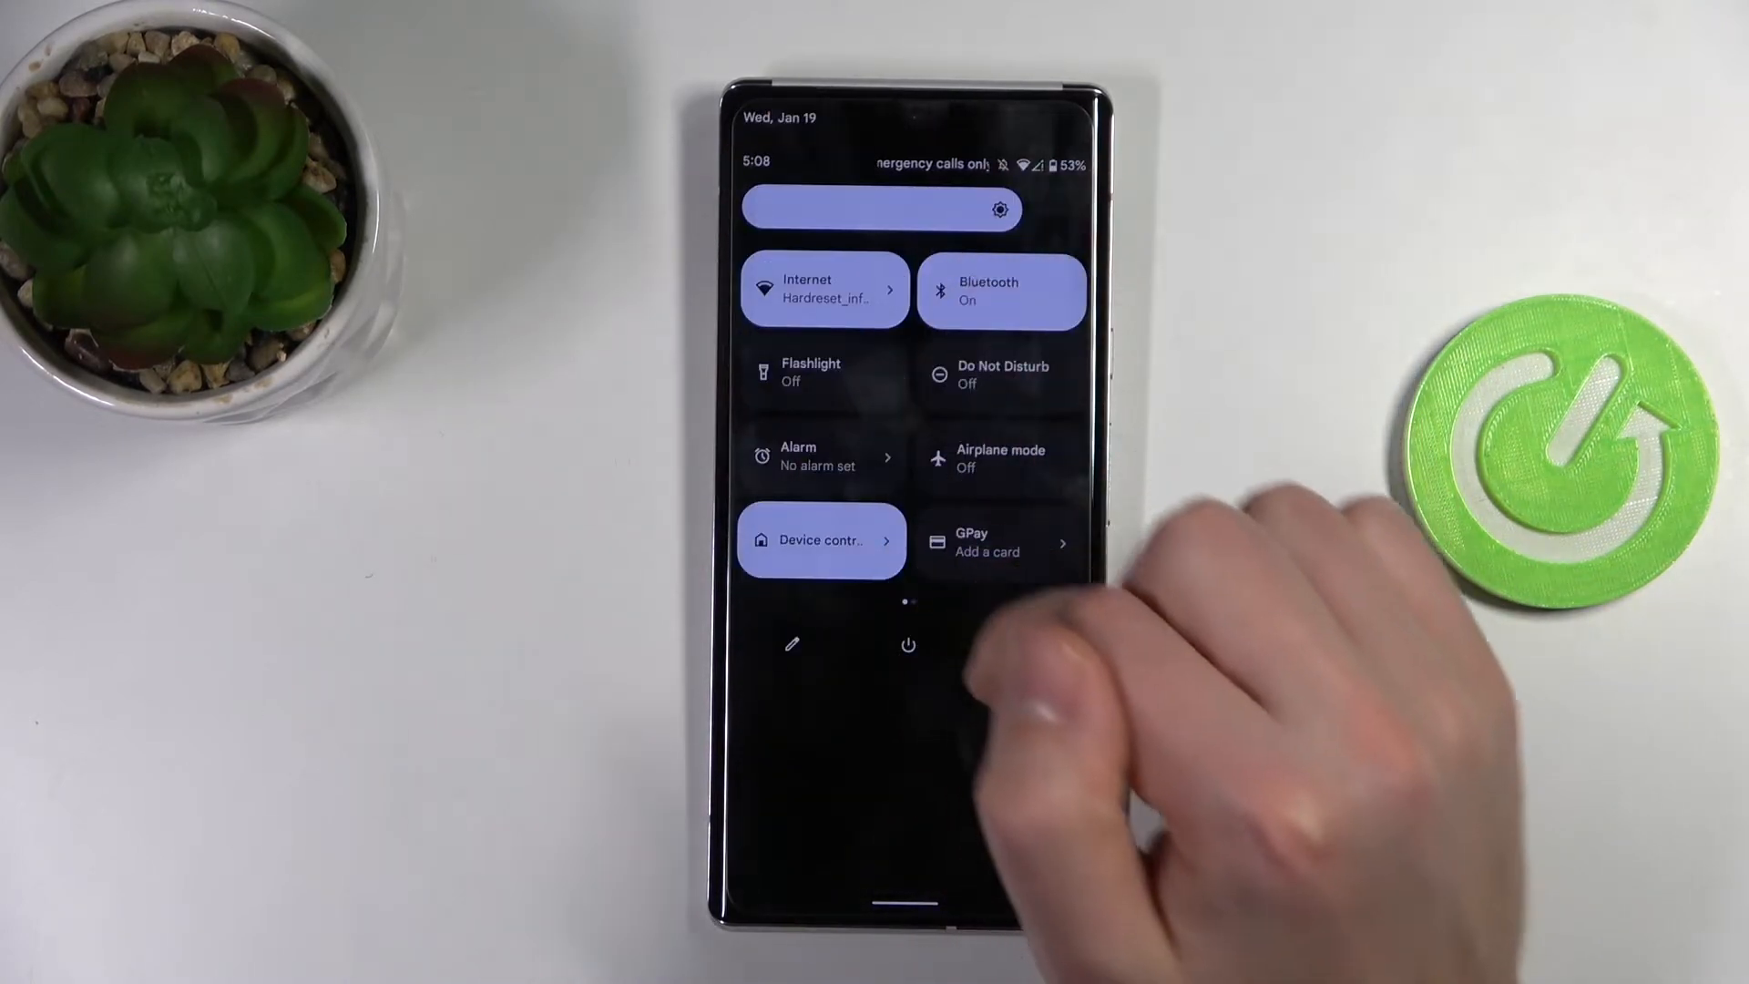
pyautogui.hscroll(-3)
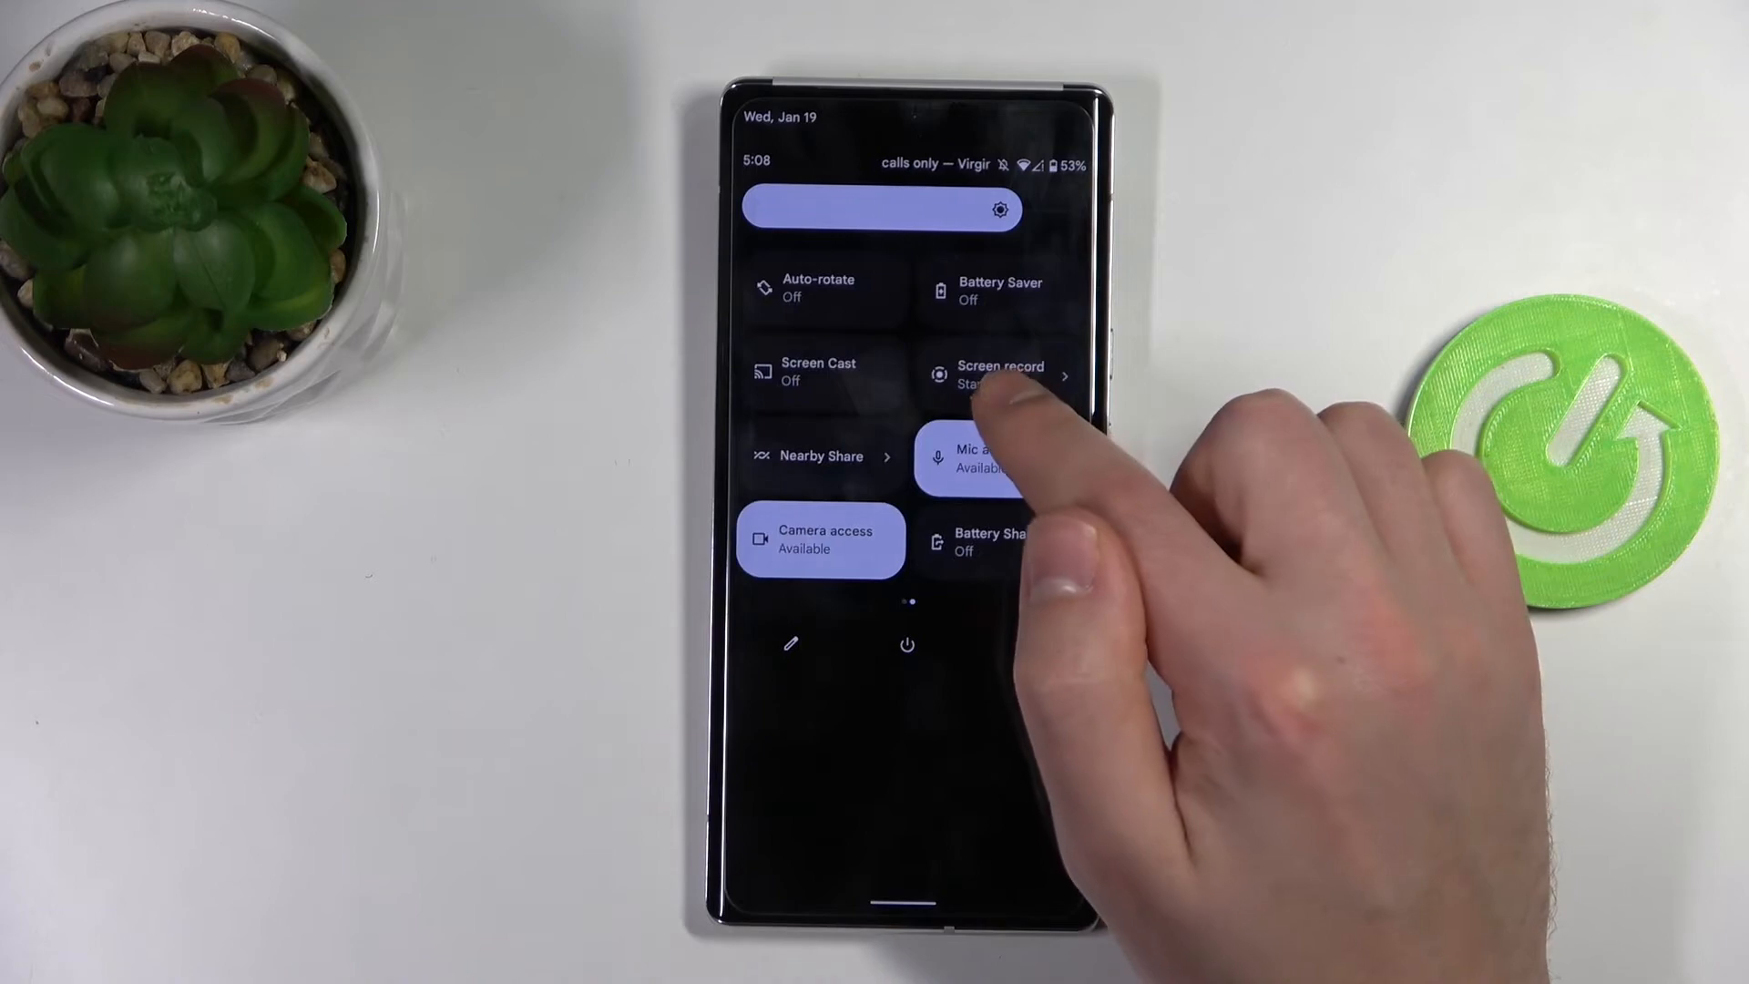
# Start a screen recording and expand the Record audio source choices (device audio, microphone, both).
pyautogui.click(1000, 371)
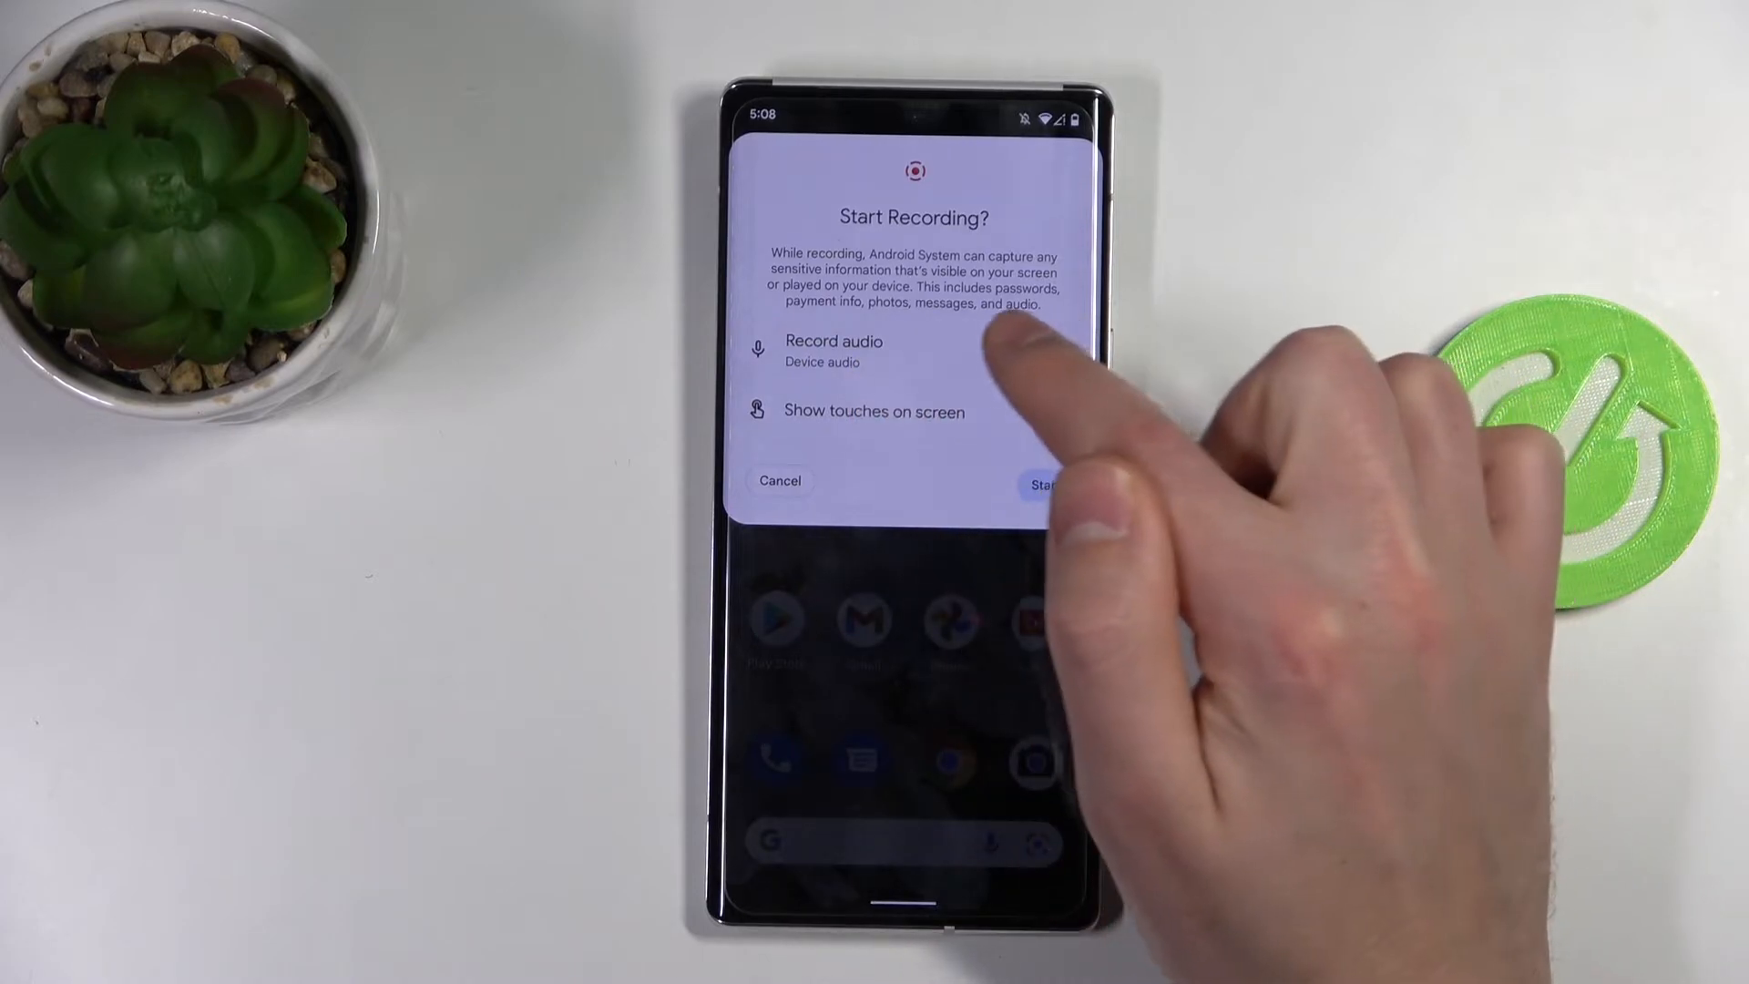
pyautogui.click(834, 340)
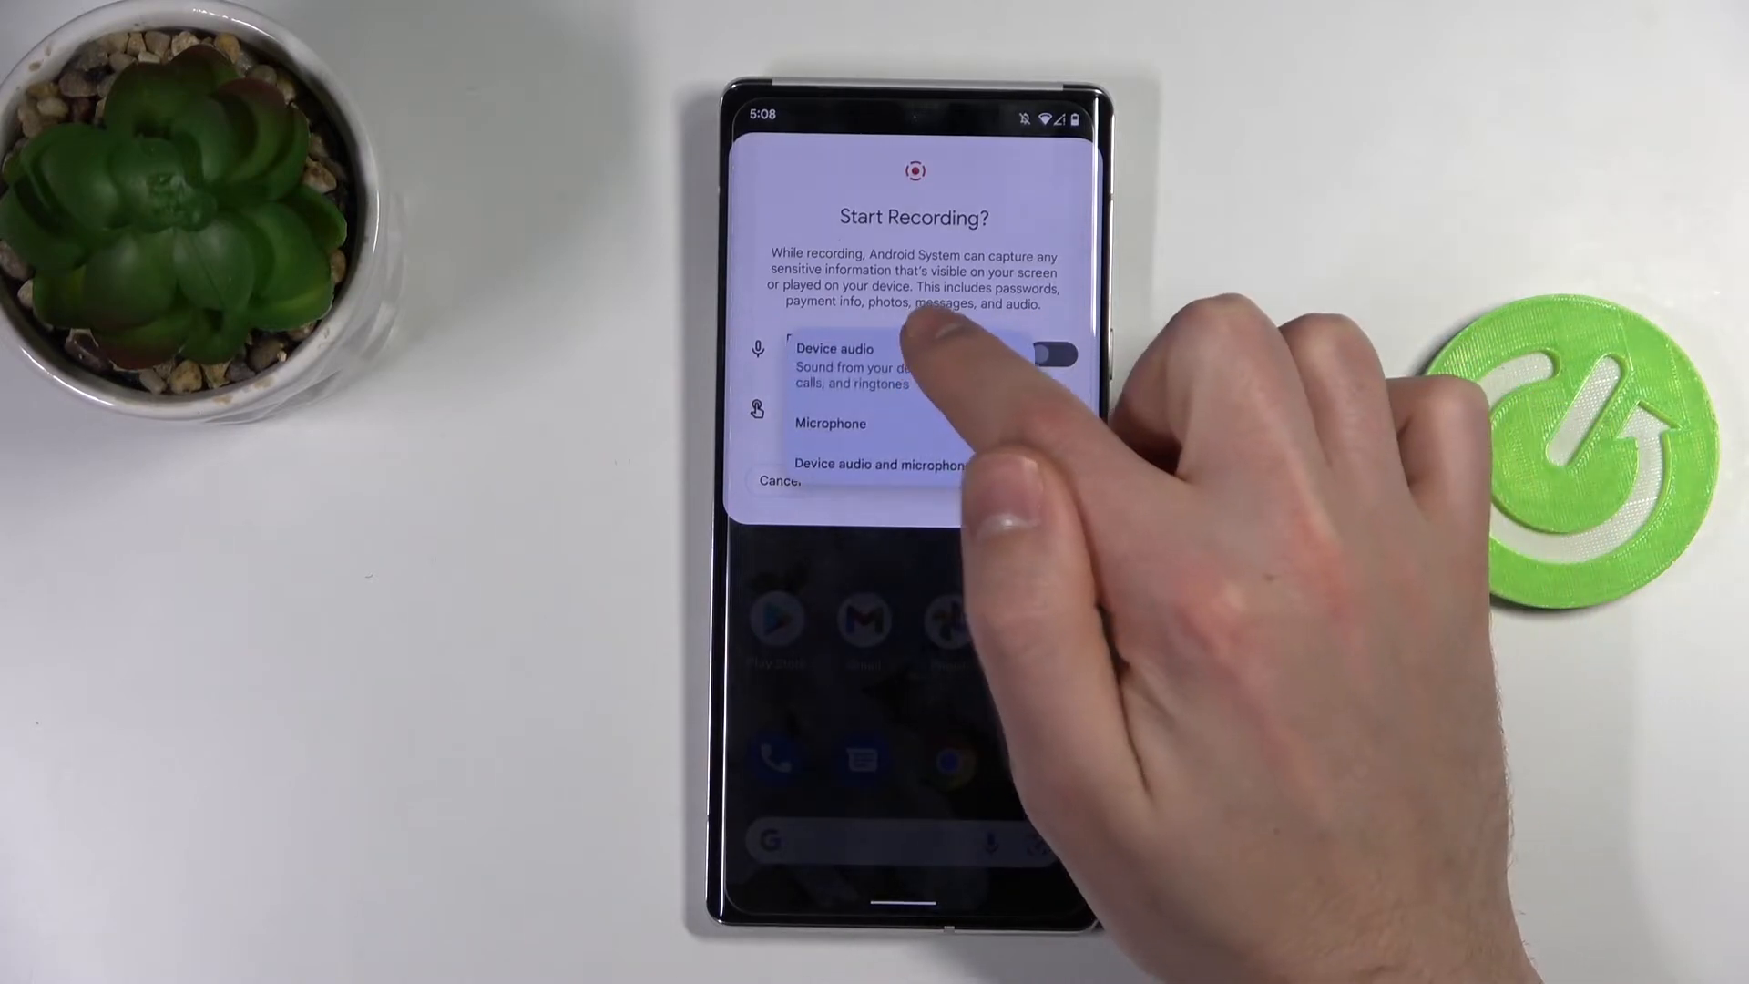